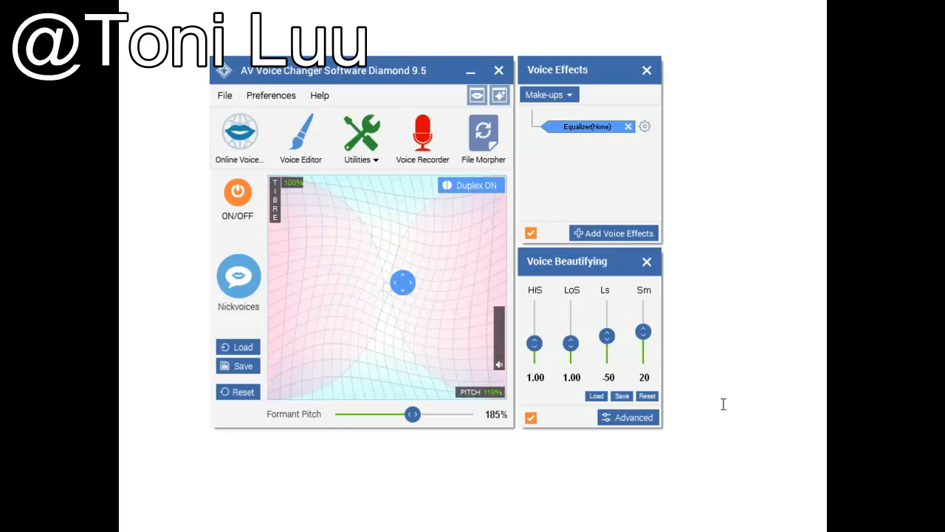
# - Drag the pitch-timbre dot upward to raise both values, then bring up Preferences
pyautogui.moveTo(333, 71); pyautogui.dragTo(281, 67)
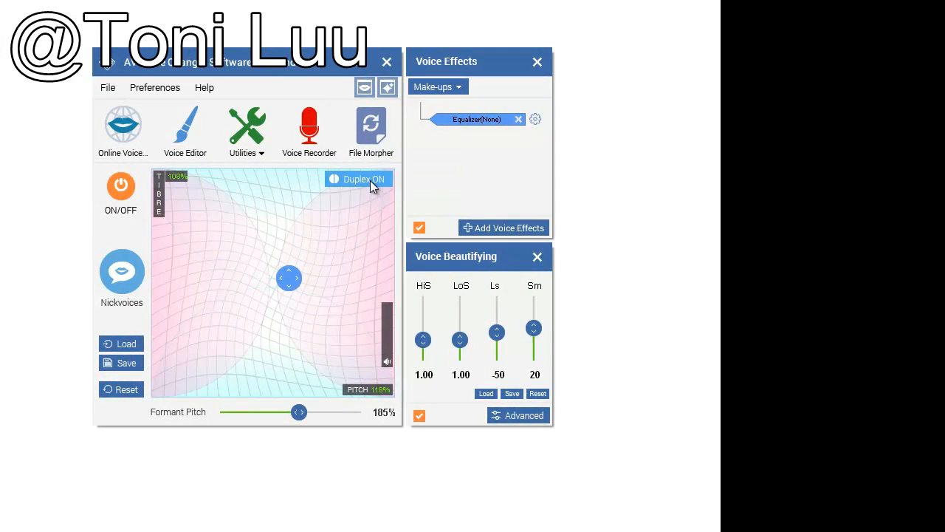
pyautogui.moveTo(289, 278); pyautogui.dragTo(312, 239)
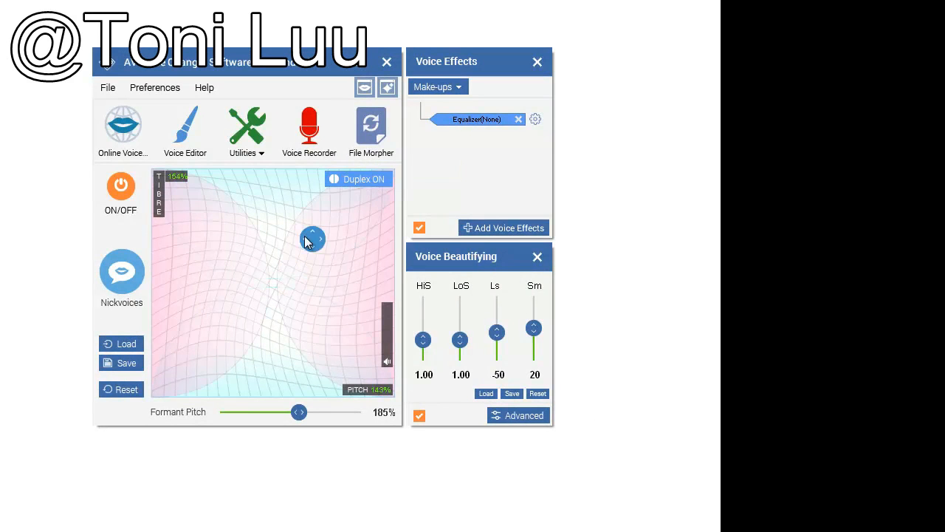
pyautogui.click(154, 88)
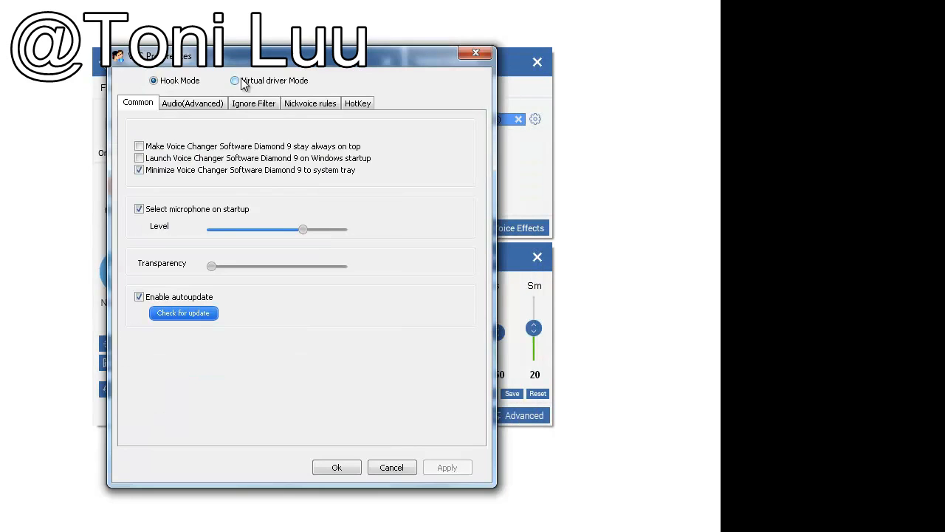
# - Select Virtual driver Mode in Preferences and confirm with OK
pyautogui.click(235, 80)
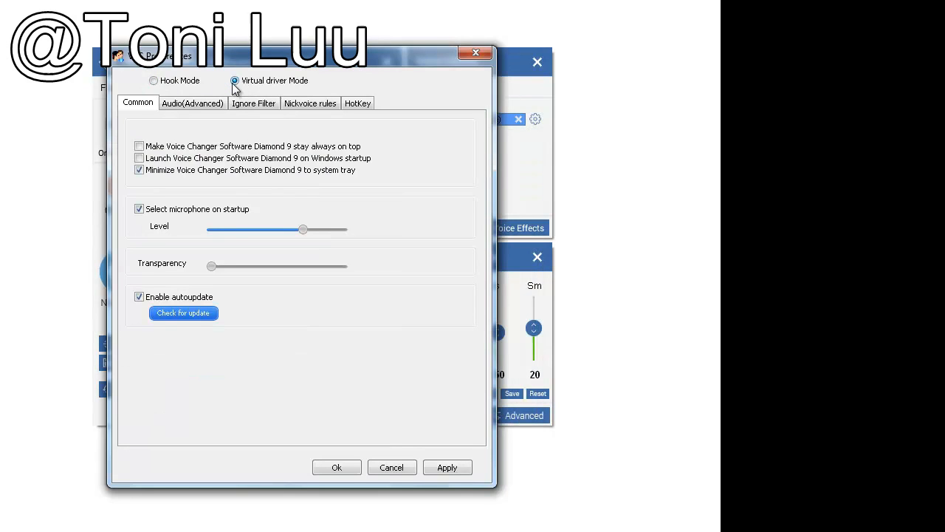
pyautogui.moveTo(237, 87)
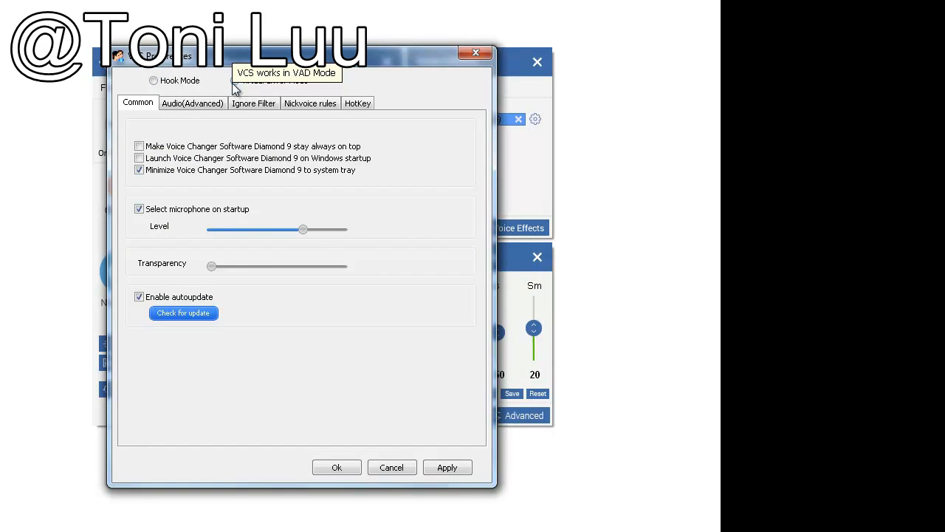
pyautogui.click(235, 80)
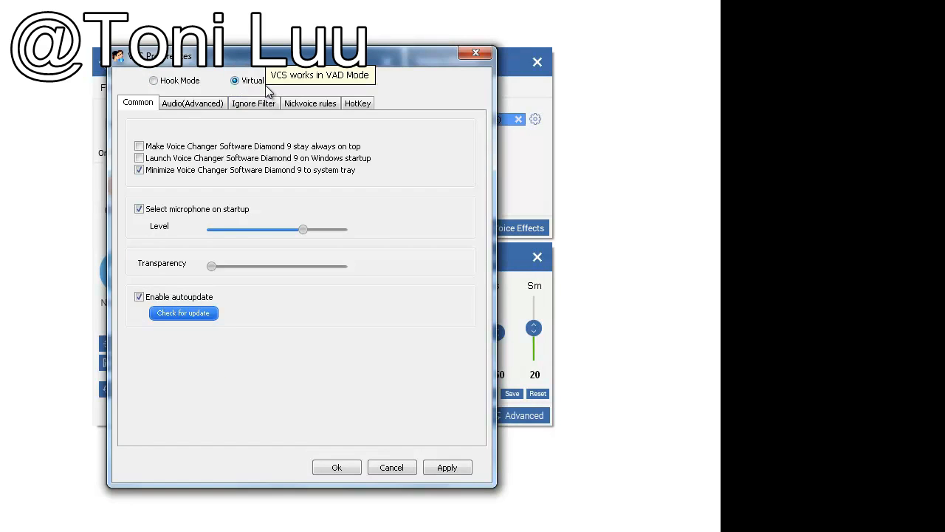
pyautogui.moveTo(351, 446)
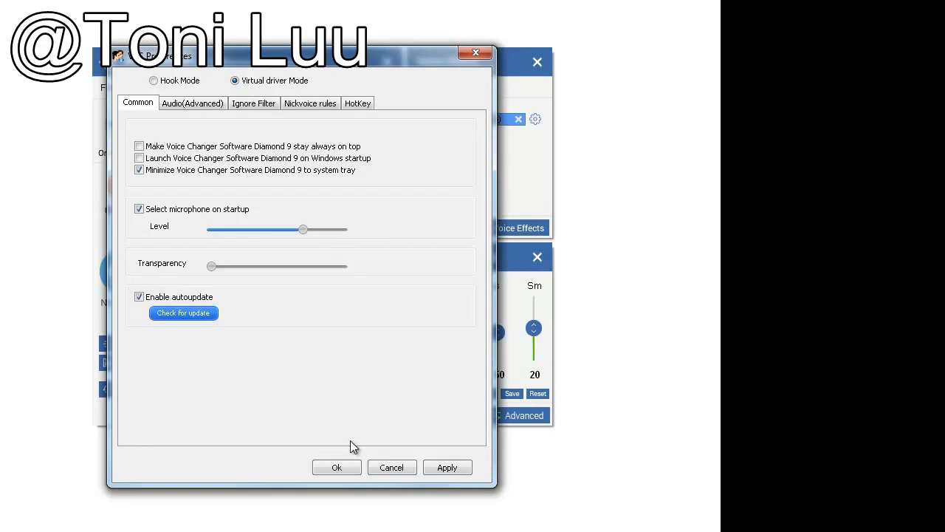
pyautogui.moveTo(311, 461)
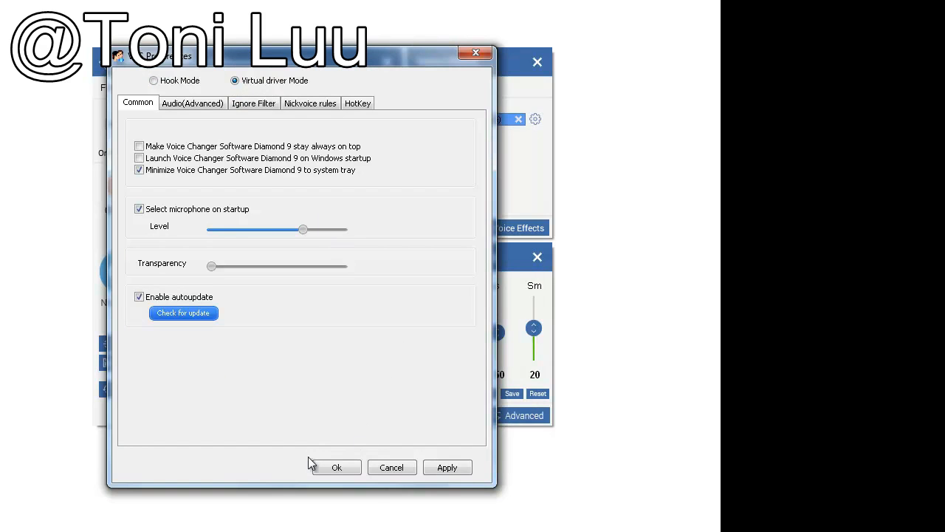
pyautogui.click(337, 467)
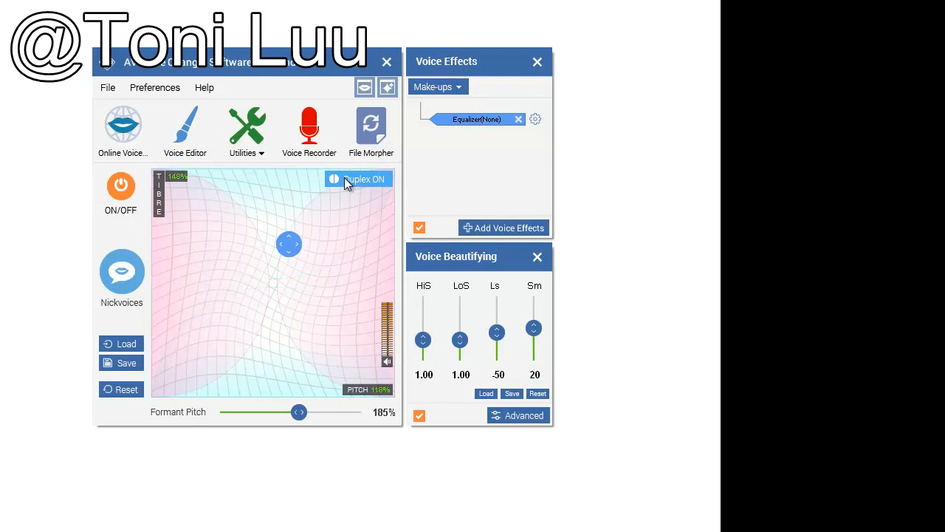
pyautogui.moveTo(348, 183)
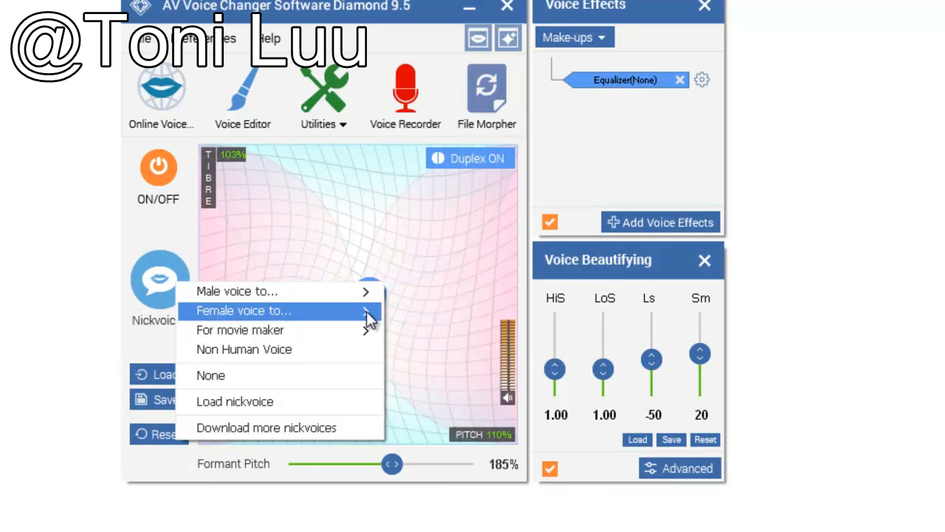
pyautogui.moveTo(362, 328)
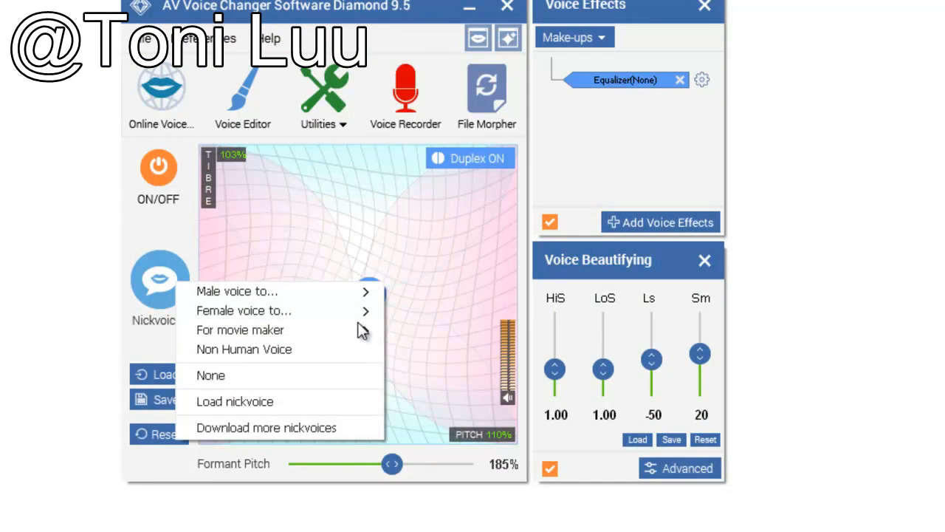
pyautogui.moveTo(286, 428)
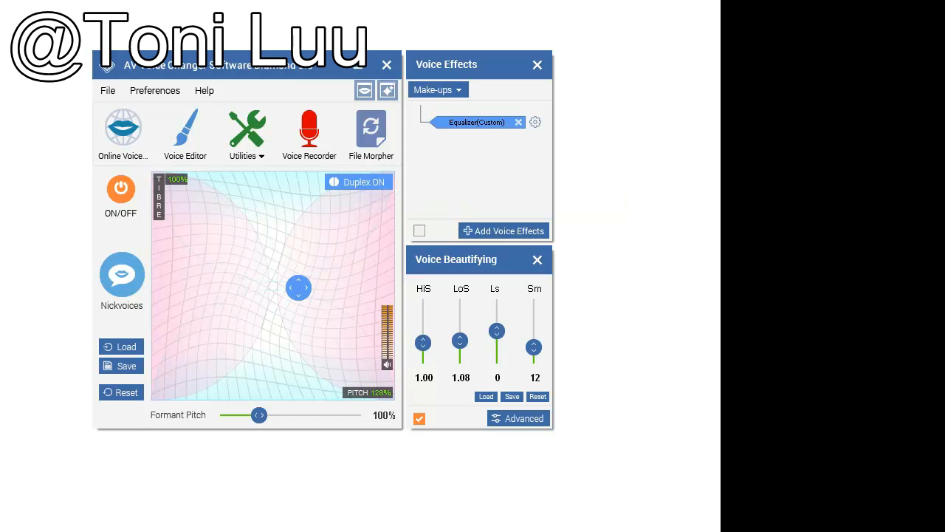
pyautogui.moveTo(335, 327)
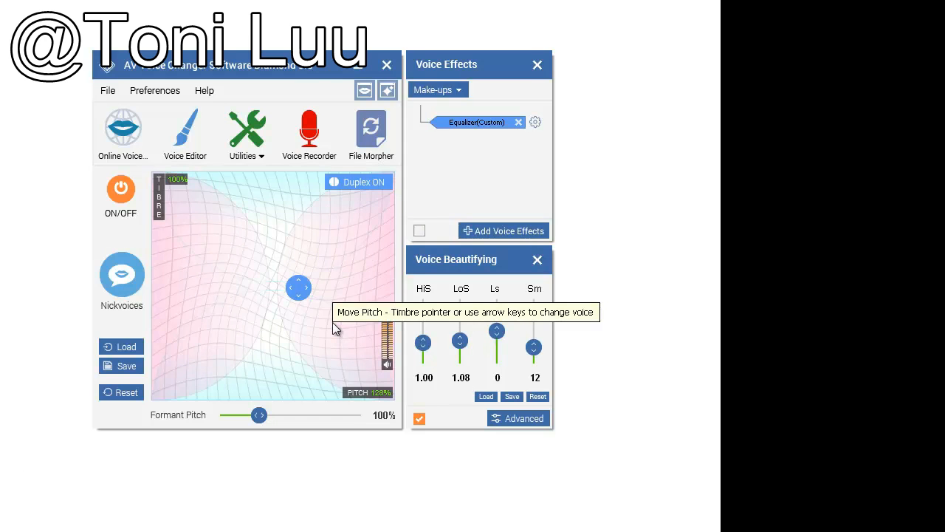
pyautogui.moveTo(337, 328)
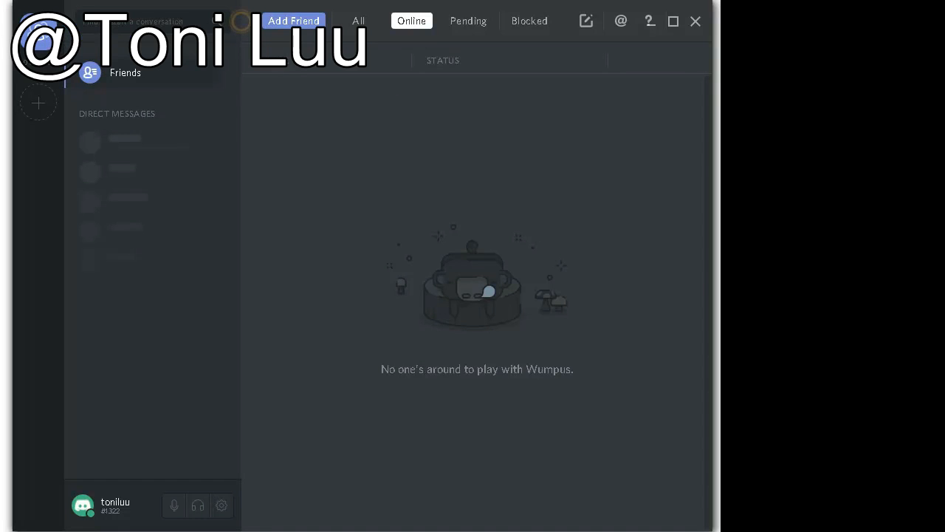
pyautogui.moveTo(221, 505)
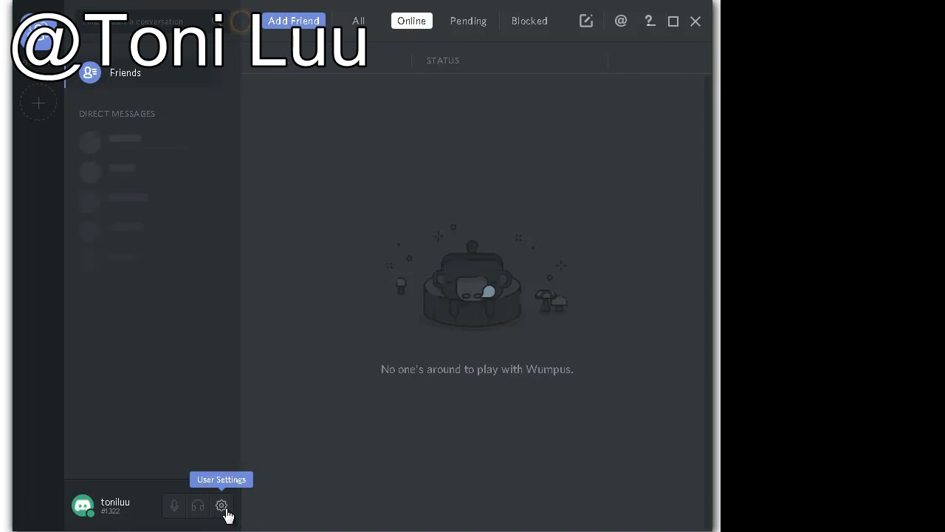
# - Open Discord's user settings from the gear beside the username
pyautogui.click(221, 505)
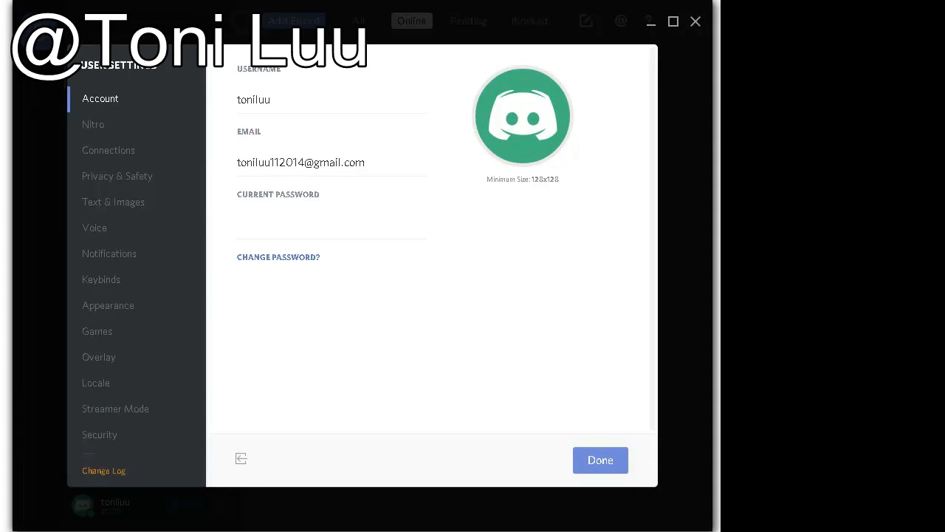
pyautogui.moveTo(109, 237)
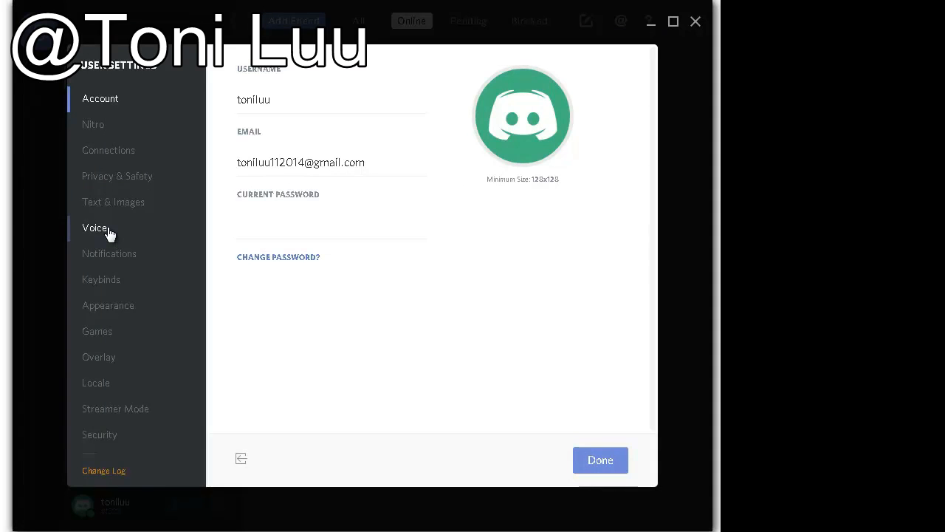
# - Go to the Voice settings page, glance at Advanced, and return to the Basic device options
pyautogui.click(95, 228)
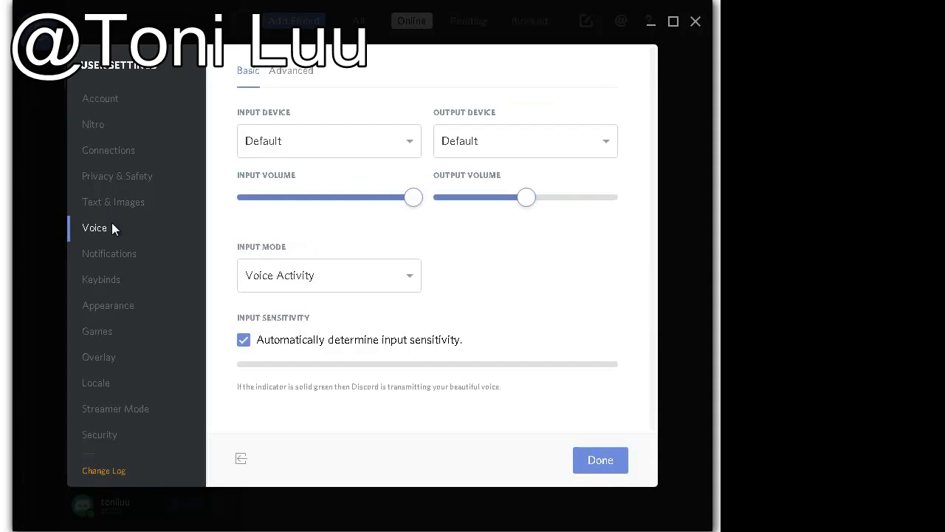
pyautogui.click(291, 71)
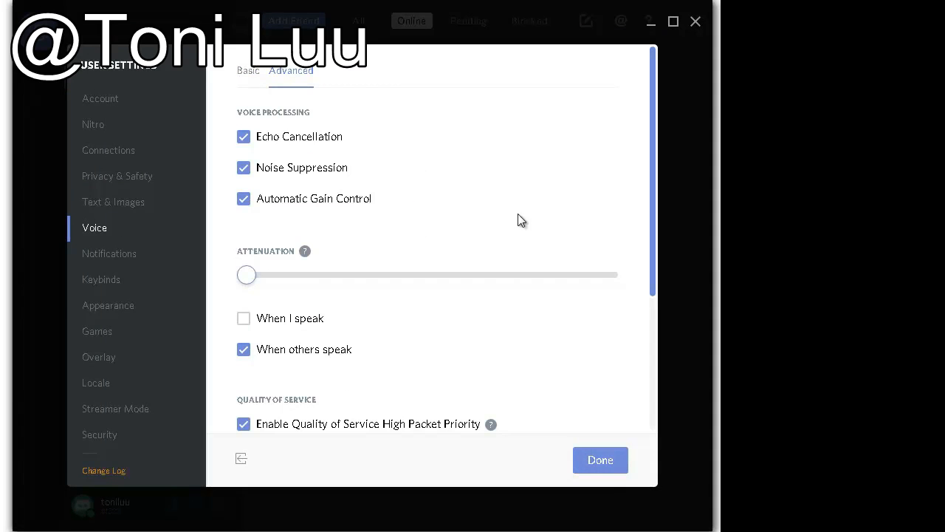
pyautogui.click(248, 71)
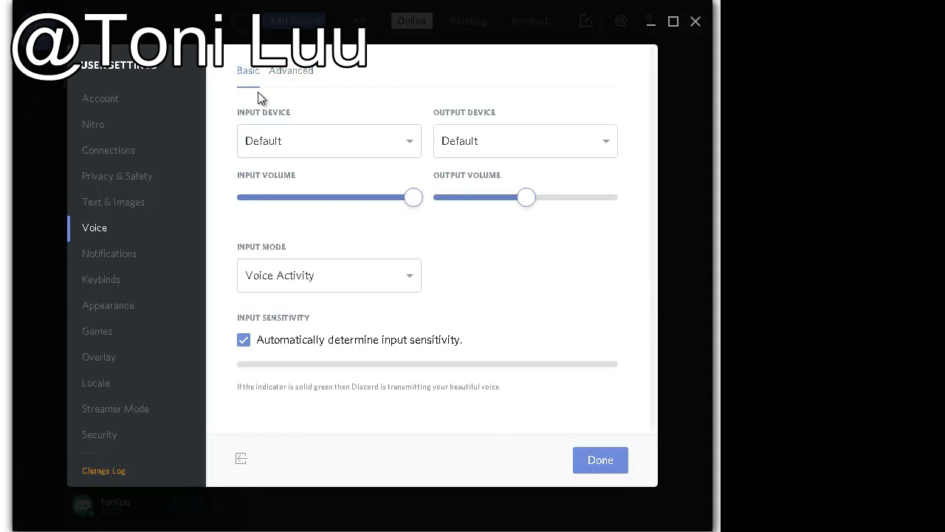
# - Choose Microphone (Avsoft Virtual Audio Device) as input, review Advanced, and confirm with Done
pyautogui.click(328, 140)
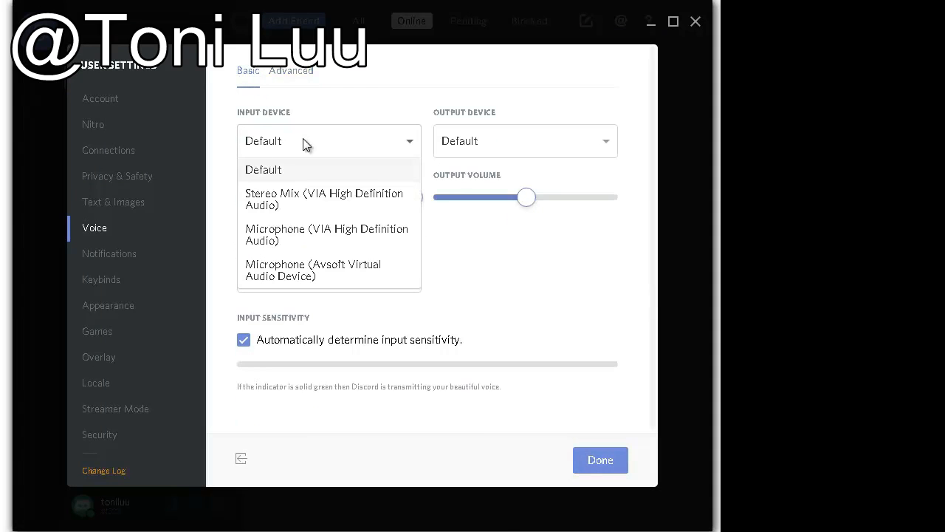
pyautogui.moveTo(307, 276)
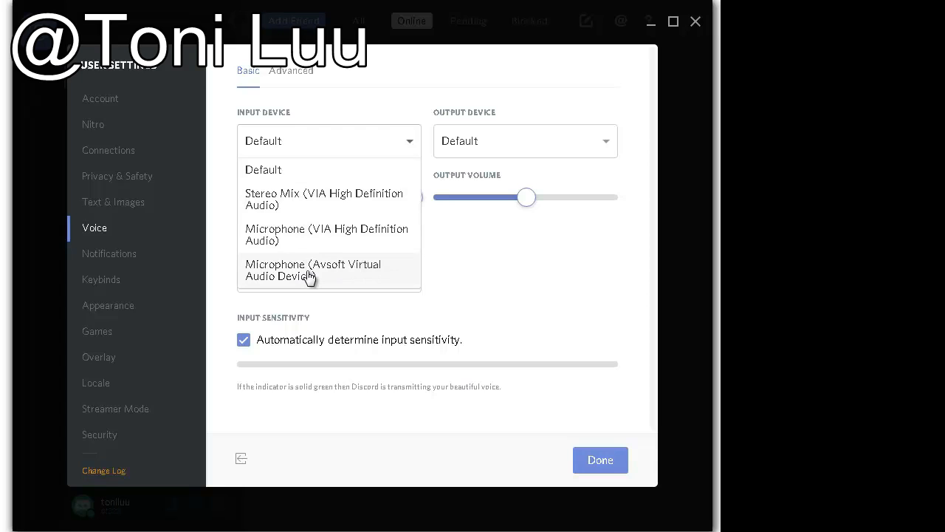
pyautogui.click(313, 269)
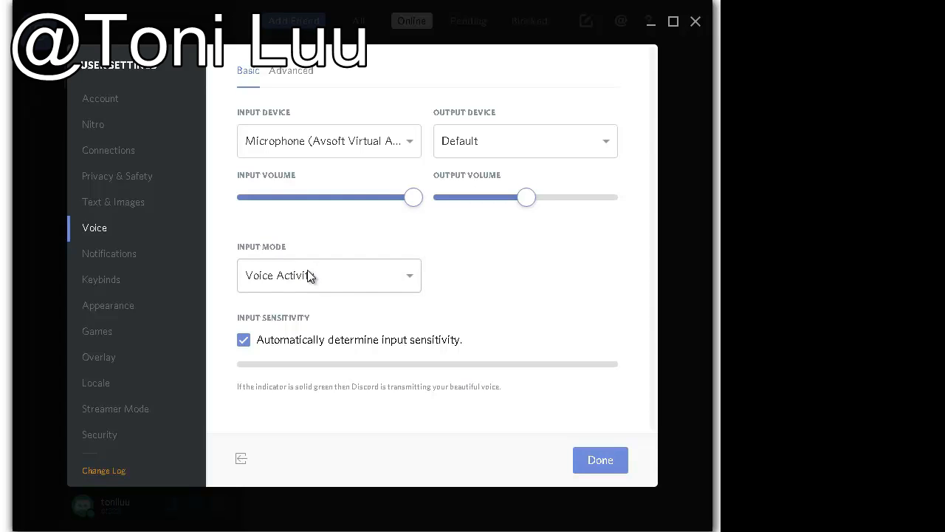
pyautogui.click(291, 71)
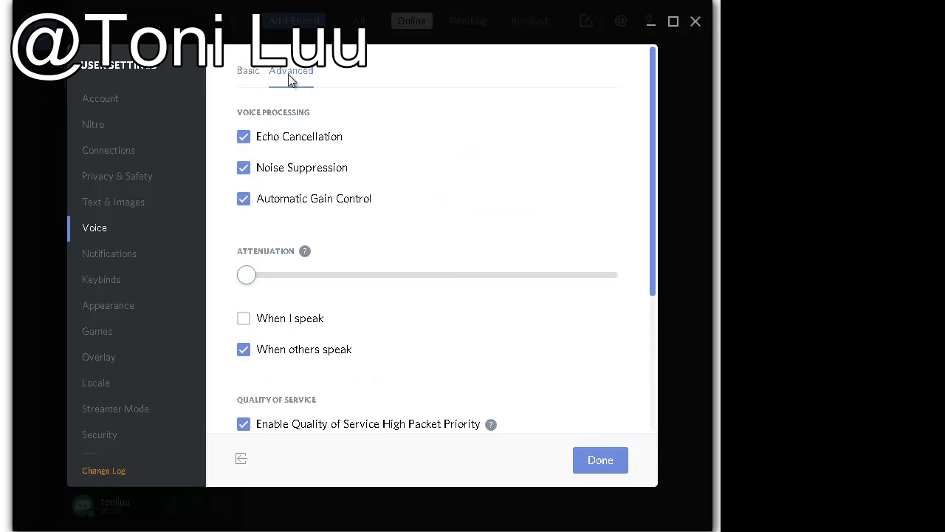
pyautogui.scroll(-3)
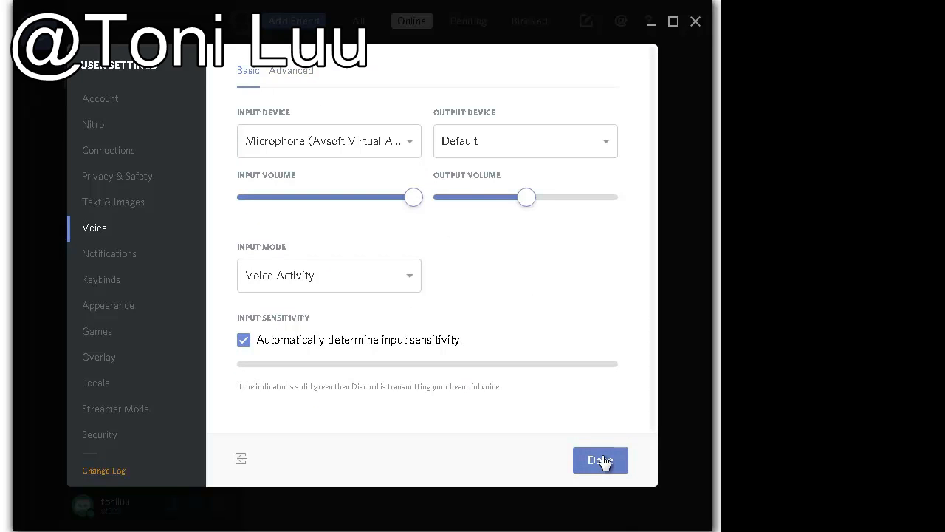
pyautogui.click(600, 461)
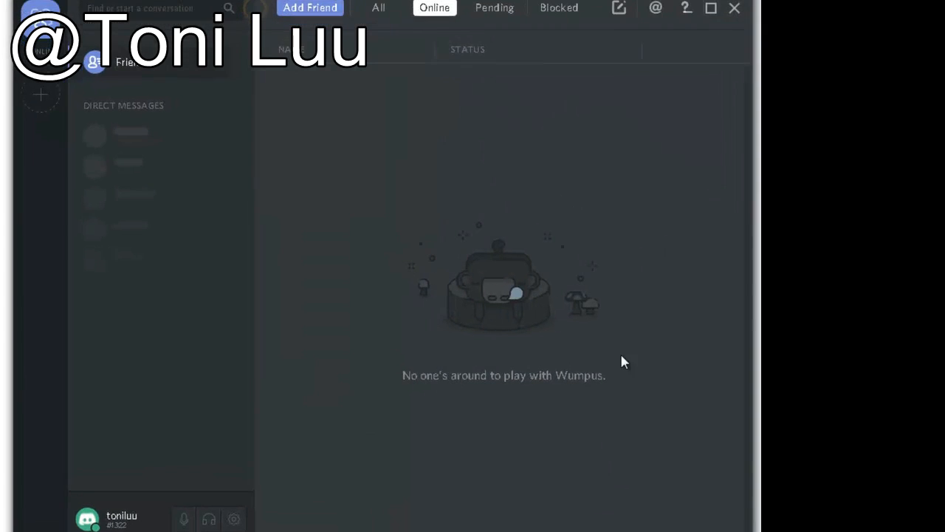